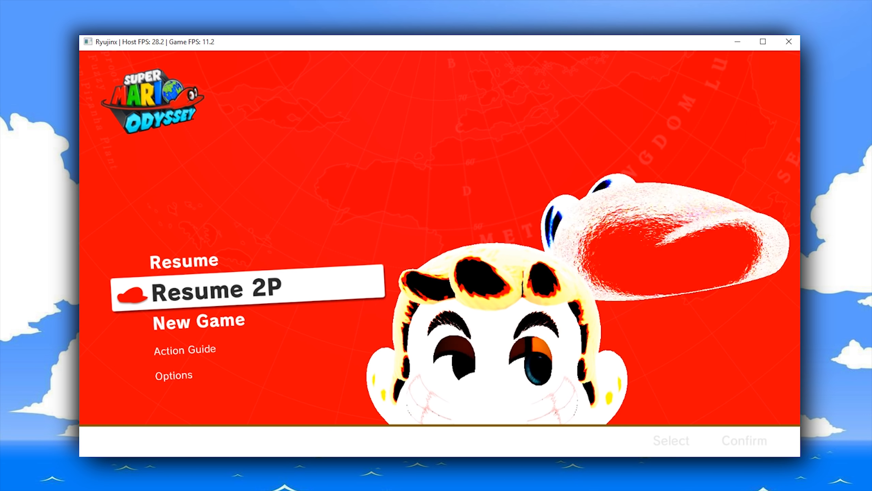
- Move the title-menu highlight down to Options and confirm to open the Options screen
key("down")
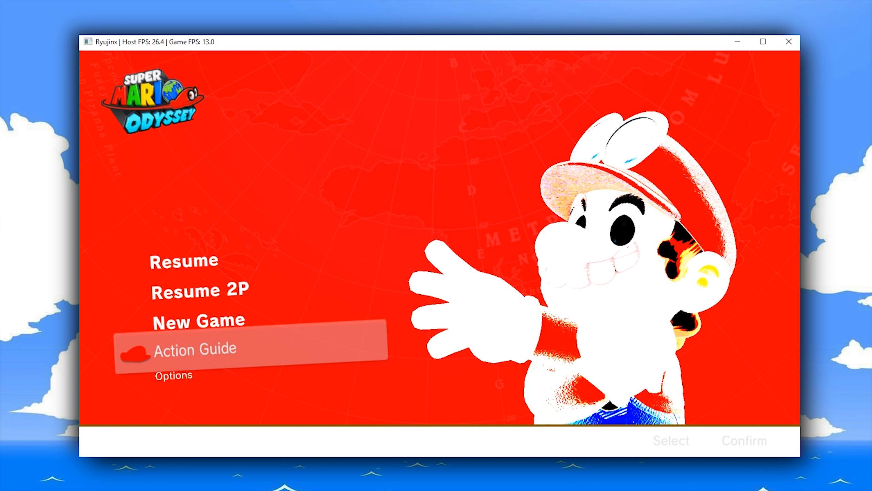
key("Down")
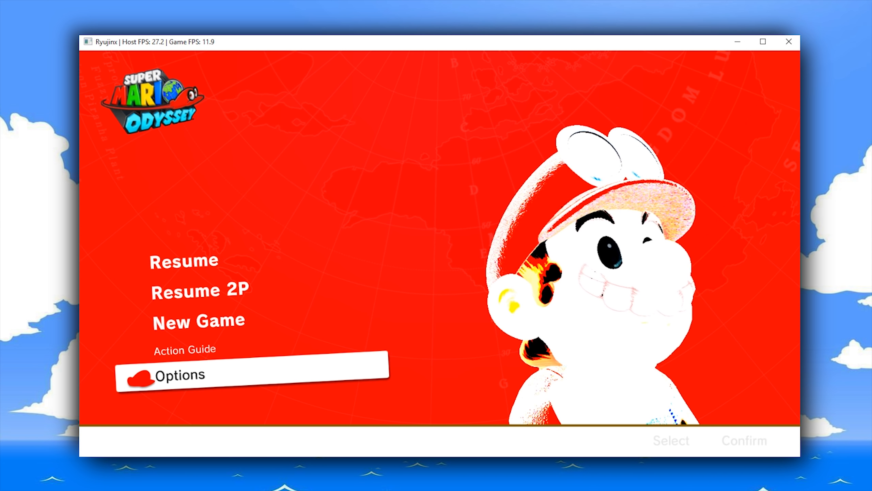
left_click(179, 375)
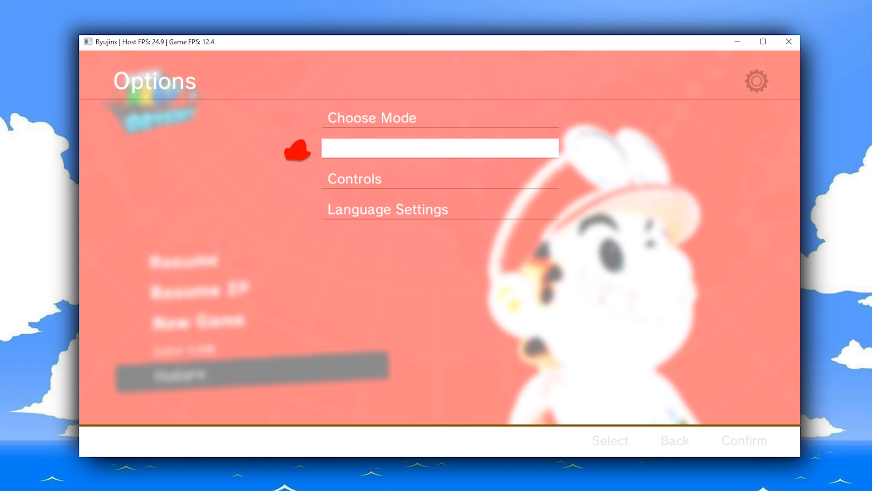